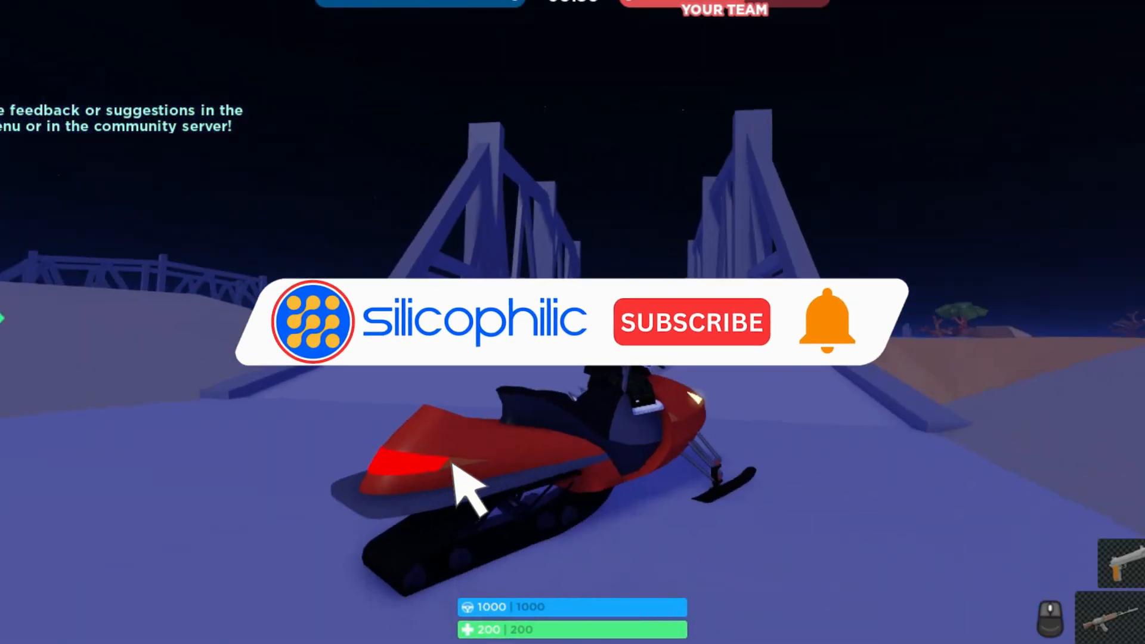
# - Drive the red snowmobile forward onto the snowy bridge
pyautogui.click(693, 322)
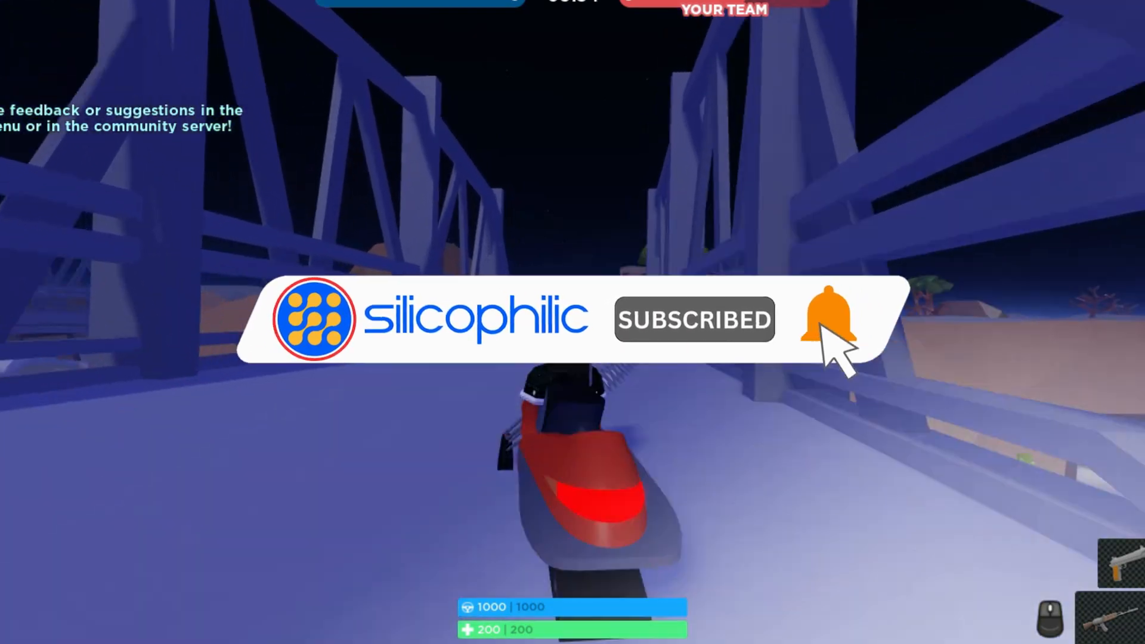